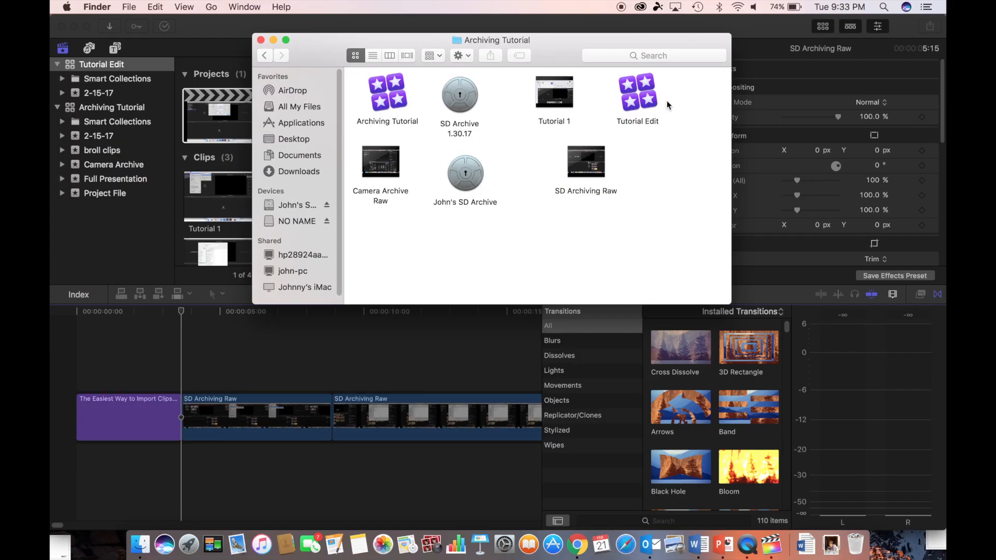
mouse_move(487, 156)
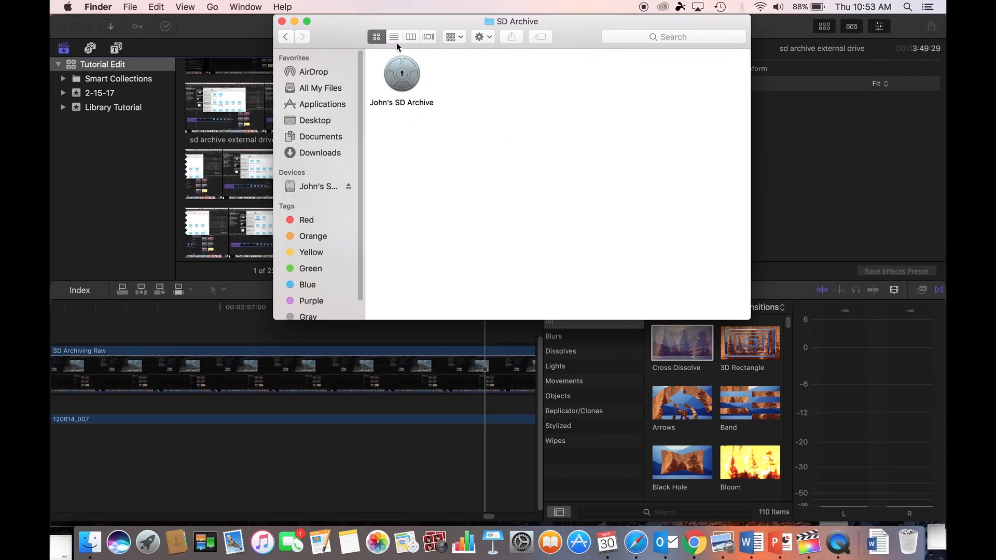
mouse_move(403, 97)
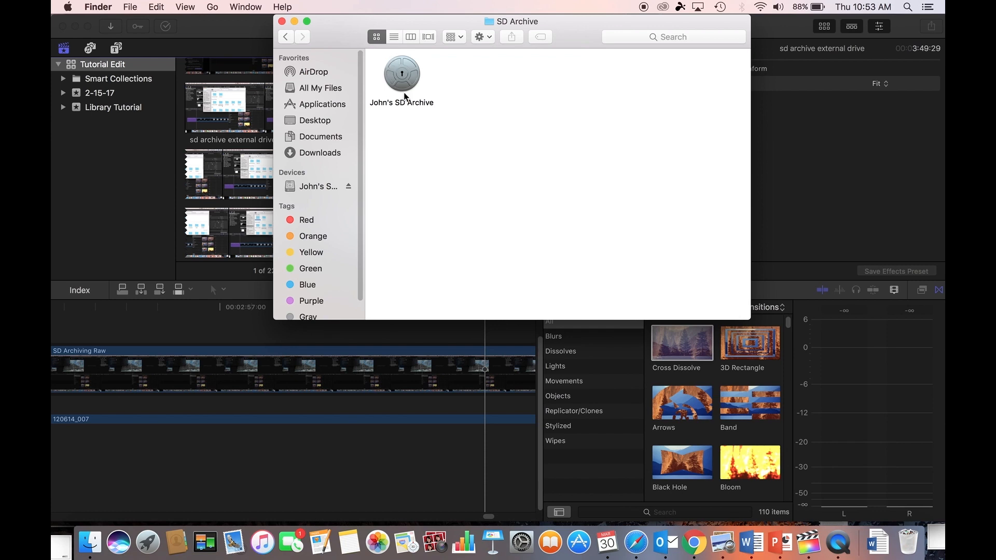
Select the John's SD Archive camera archive inside the SD Archive folder.
left_click(401, 73)
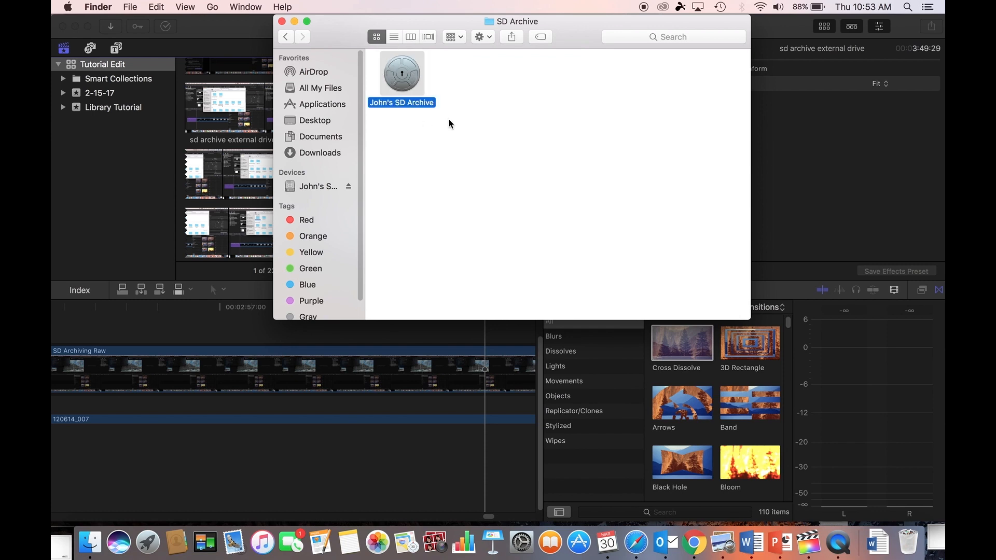
mouse_move(417, 69)
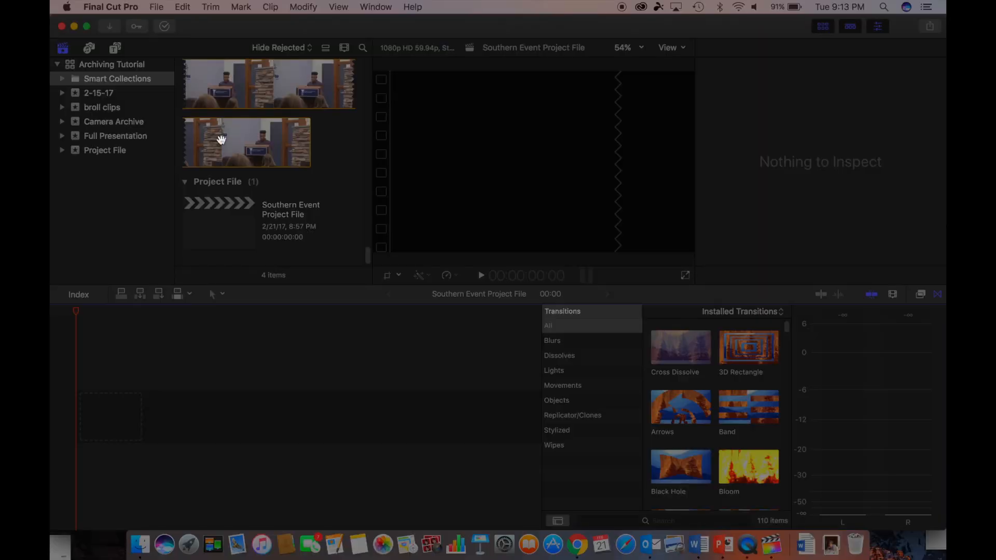
Start creating a camera archive of the NO NAME card from the Media Import window.
left_click(156, 7)
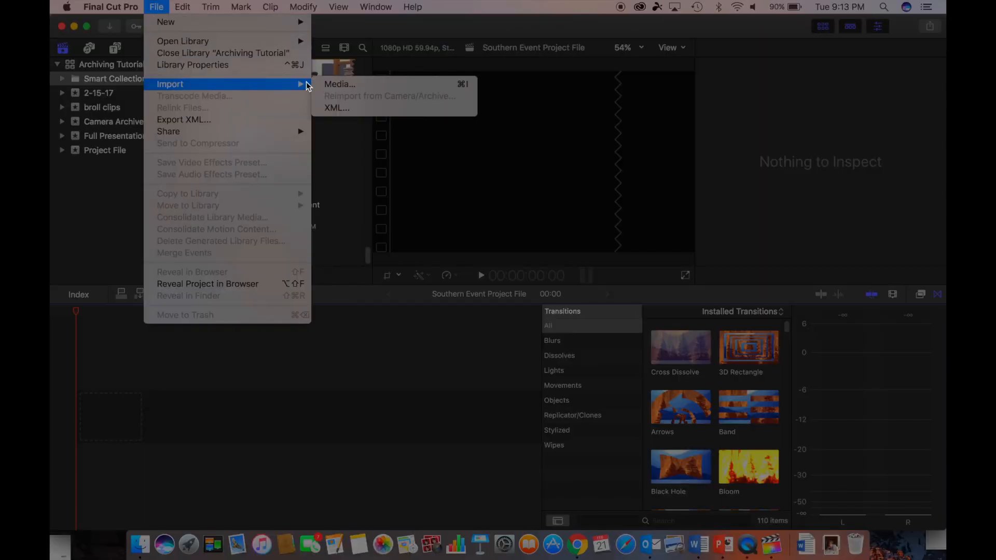
left_click(339, 83)
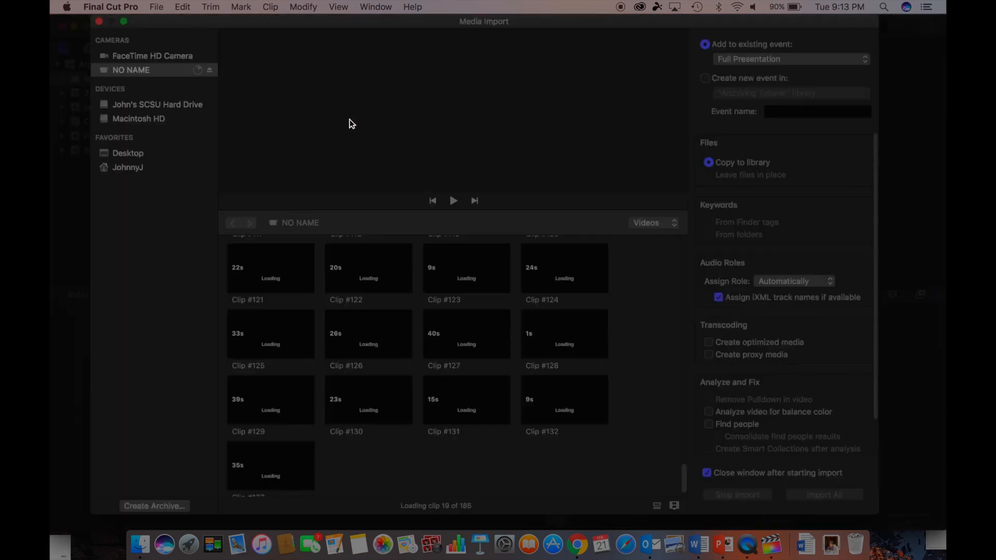
left_click(155, 506)
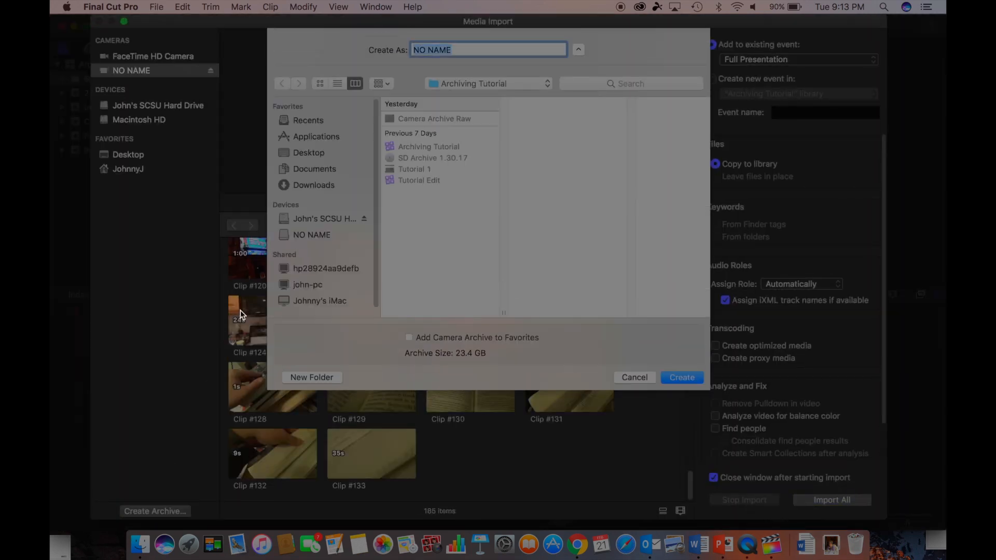
Name the archive John's SD Archive, keeping Archiving Tutorial as the save folder in icon view.
key("delete")
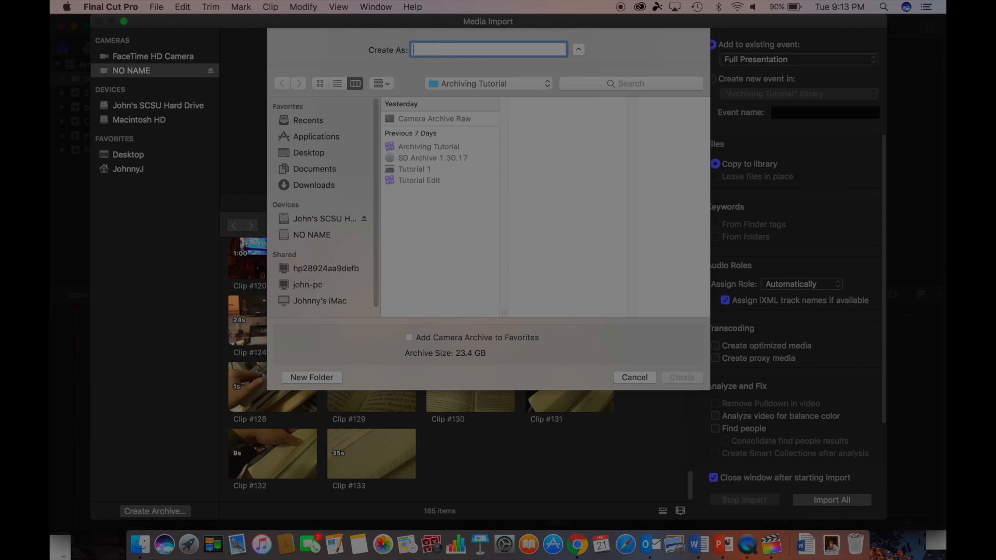
type("J")
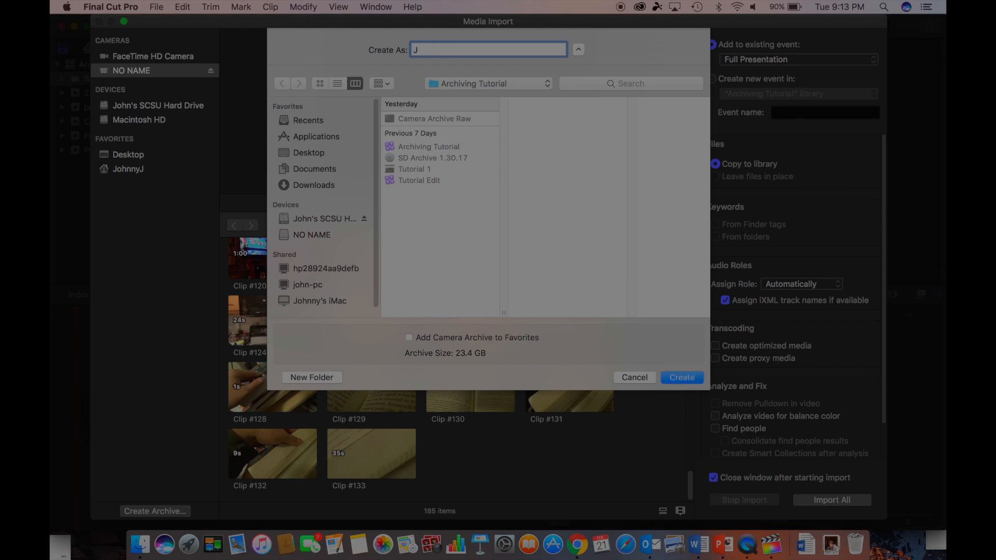
type("ohn's C")
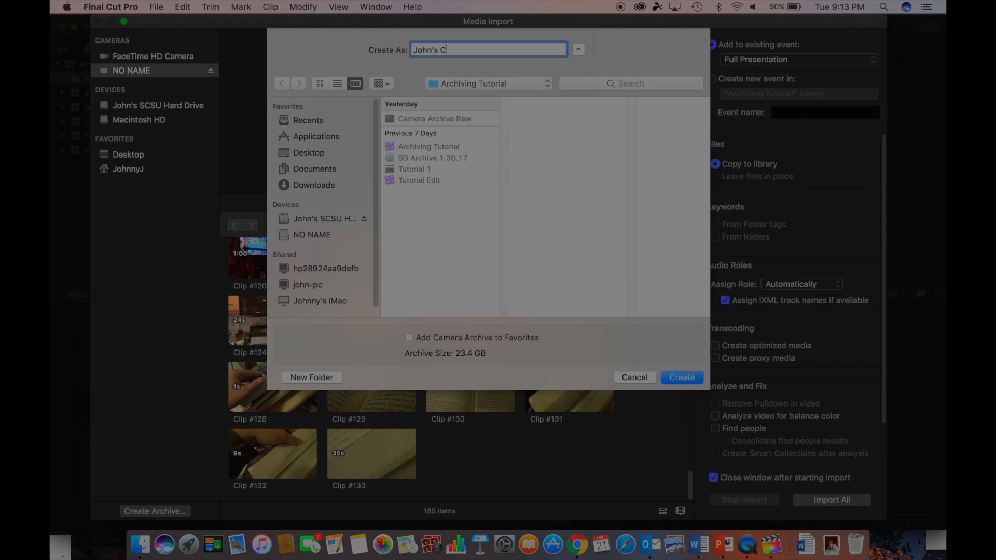
type("SD")
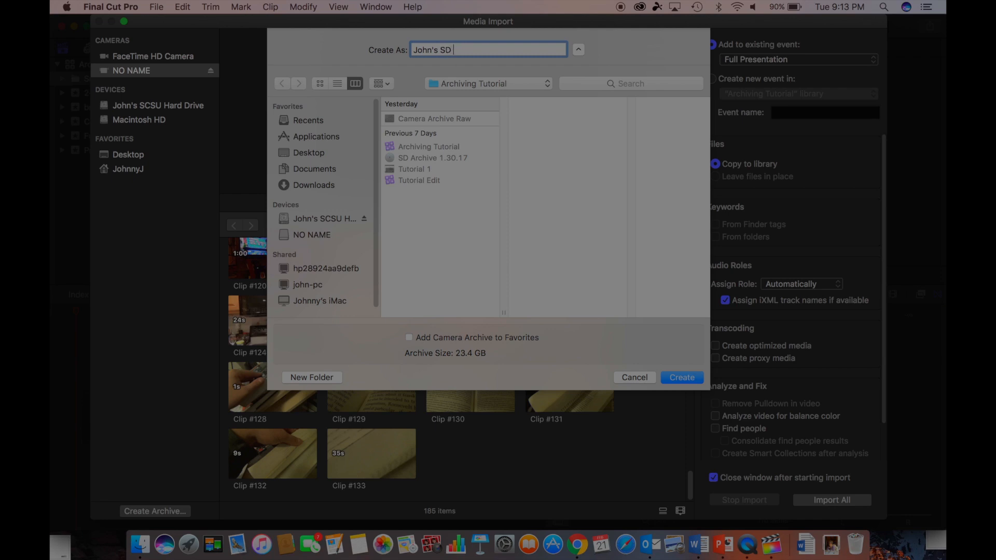
type("Archive")
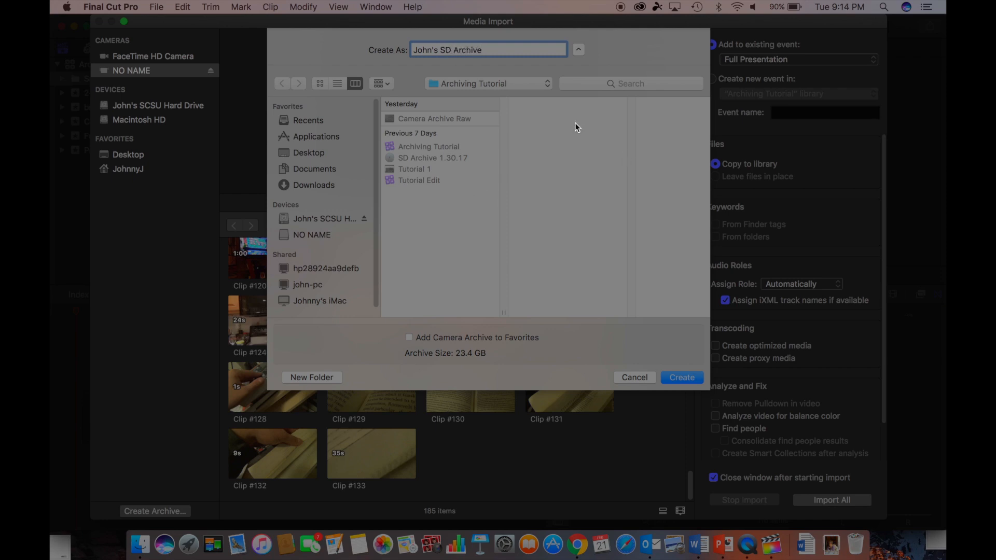
left_click(319, 83)
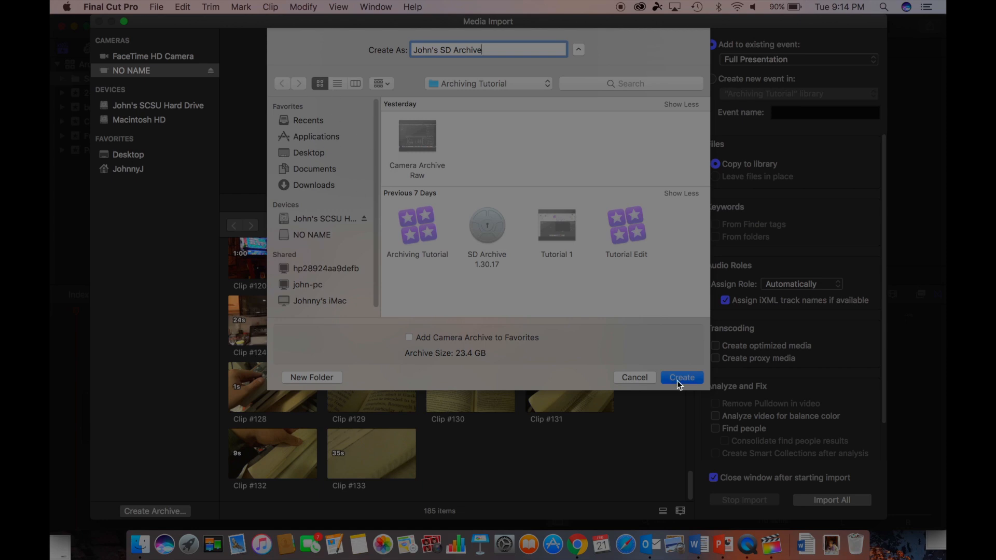
Create the John's SD Archive camera archive and return to the Archiving Tutorial library.
left_click(681, 377)
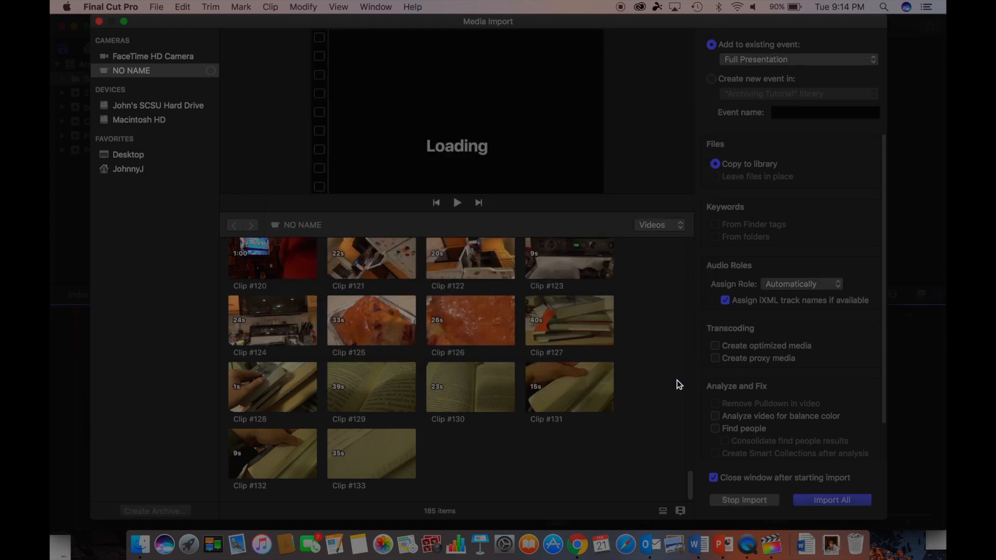
mouse_move(189, 69)
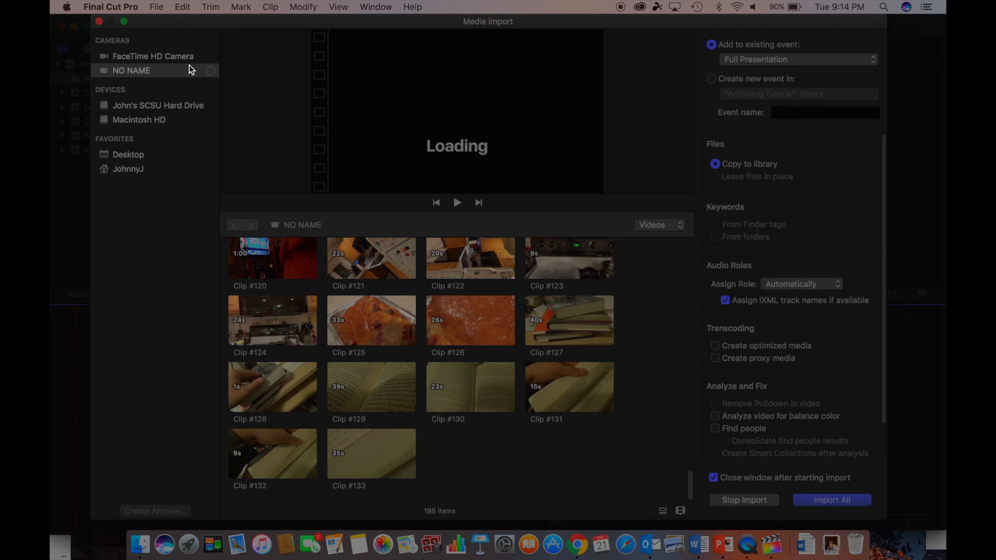
mouse_move(223, 32)
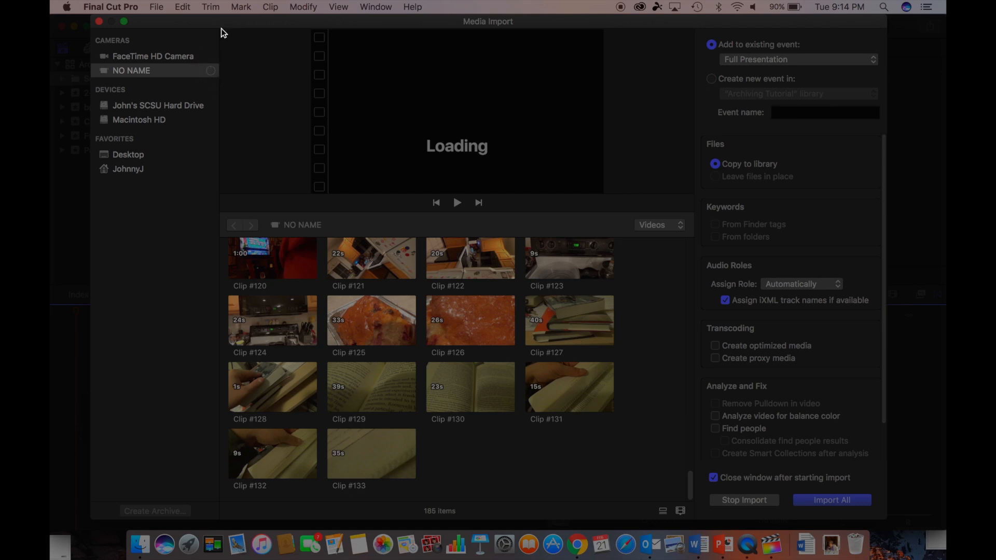
mouse_move(213, 77)
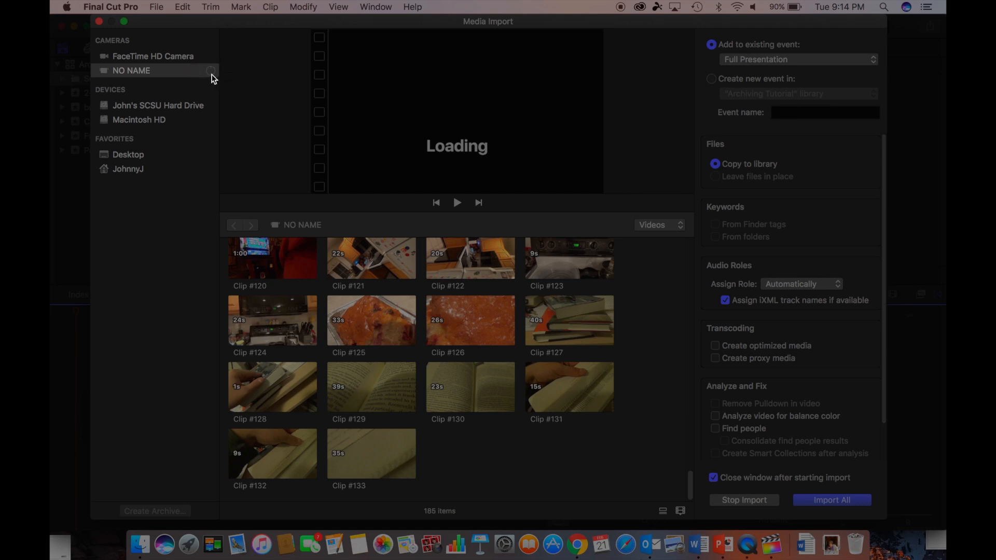
mouse_move(319, 111)
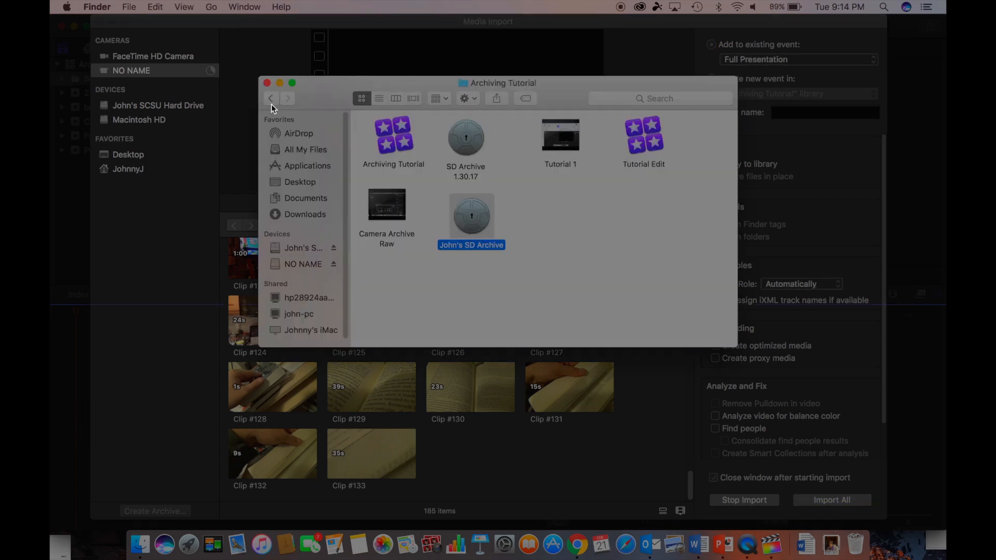
left_click(267, 83)
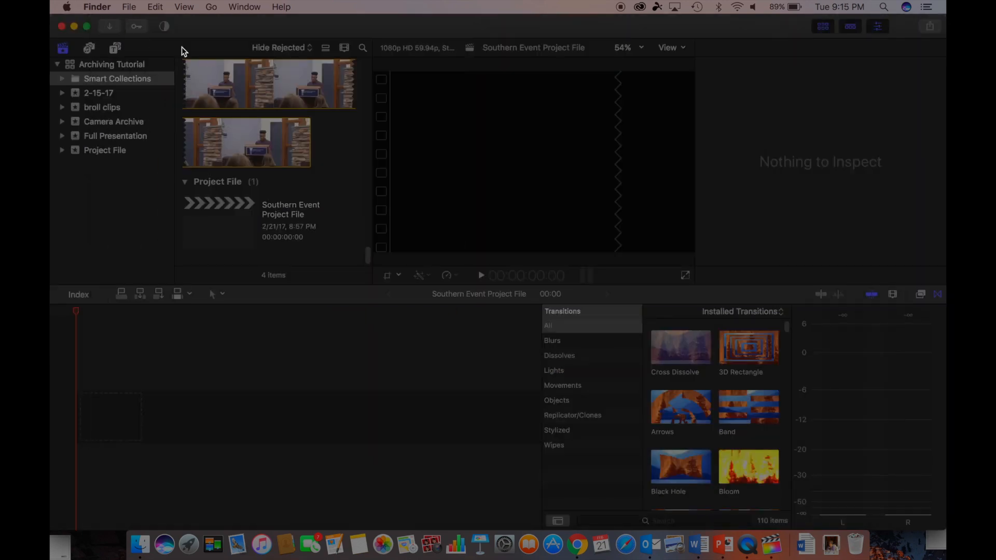
Add a new event named John's SD Archive to the Archiving Tutorial library.
left_click(155, 7)
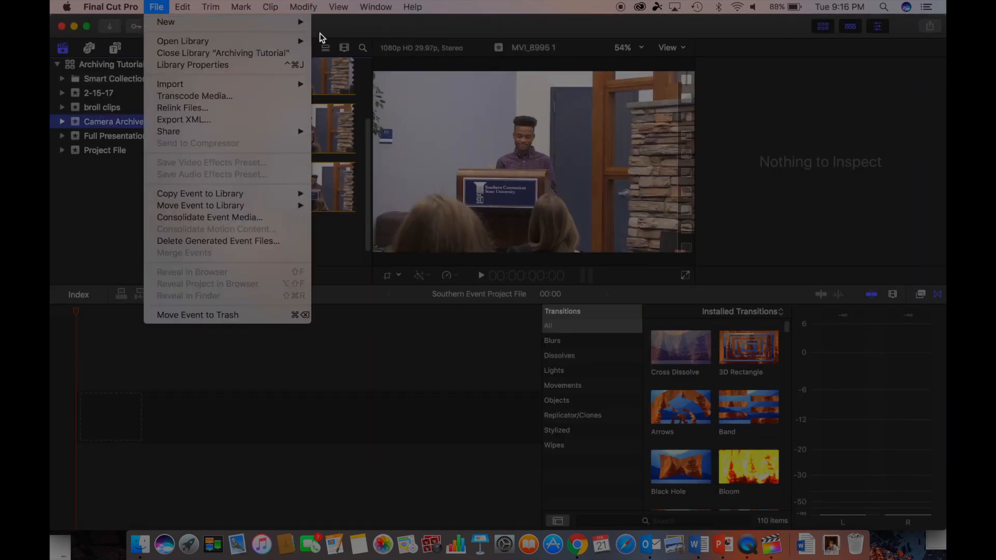
left_click(165, 22)
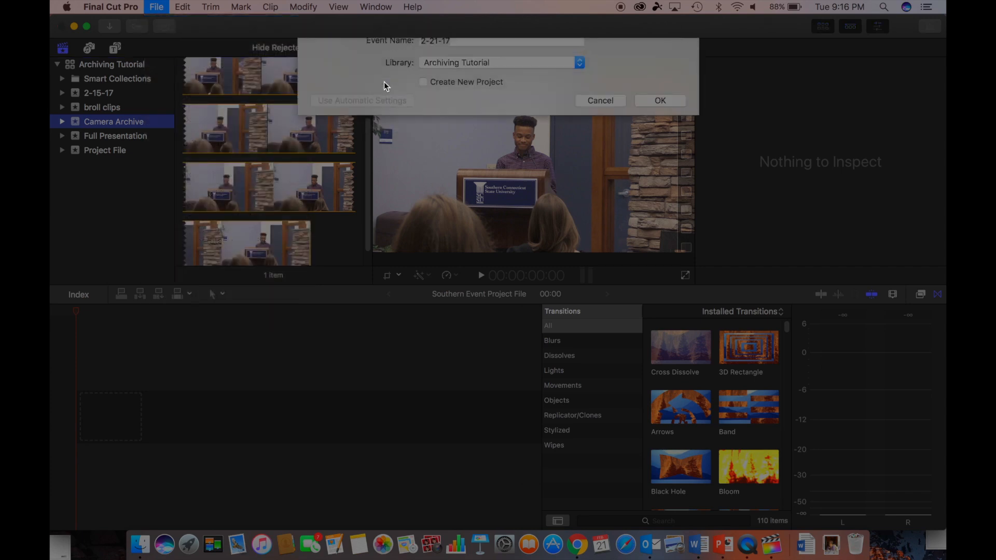
type("John")
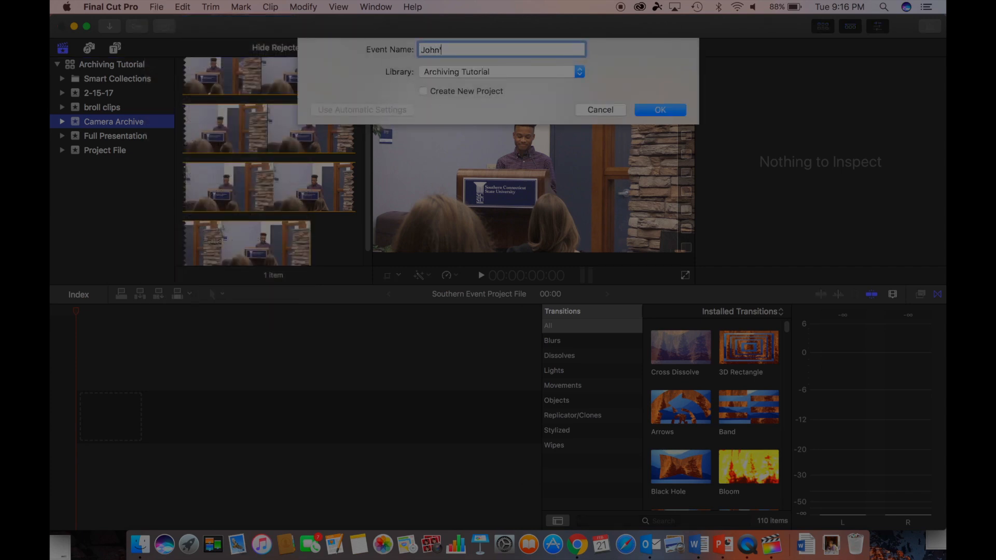
type("'s SD ARch")
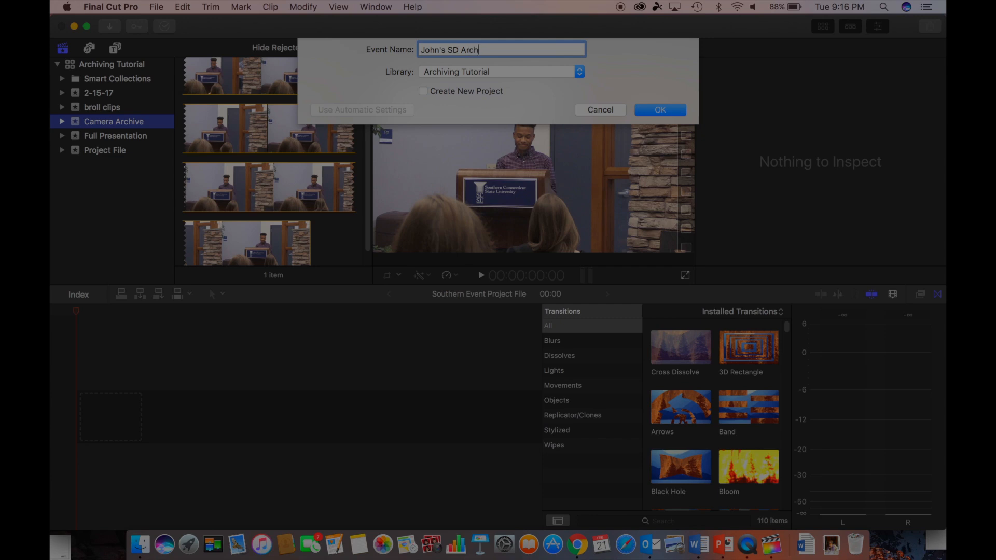
type("ive")
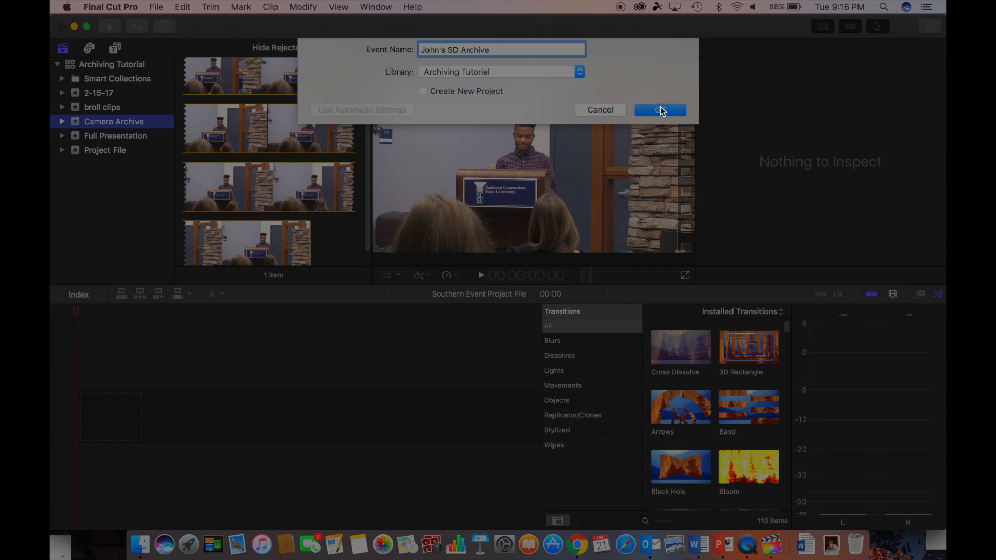
left_click(156, 7)
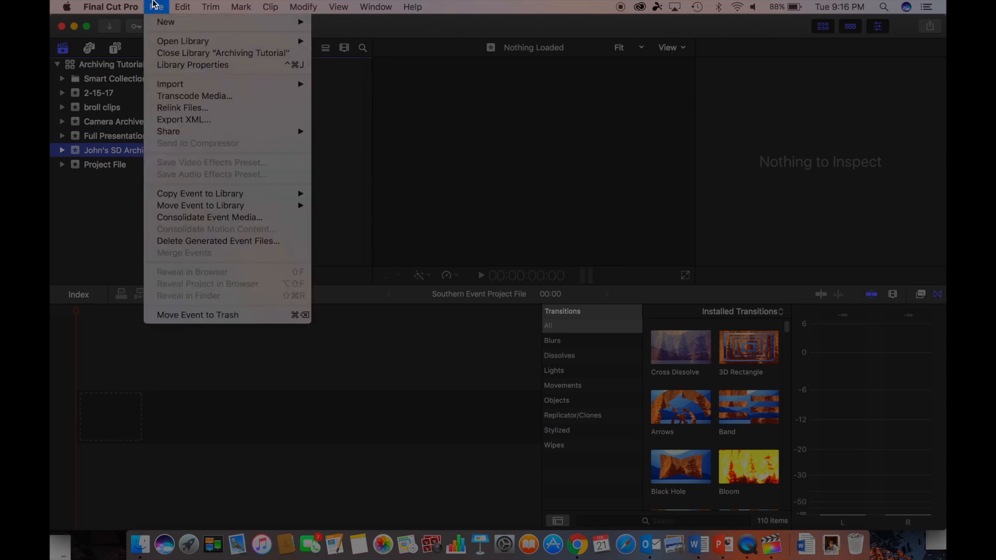
mouse_move(169, 84)
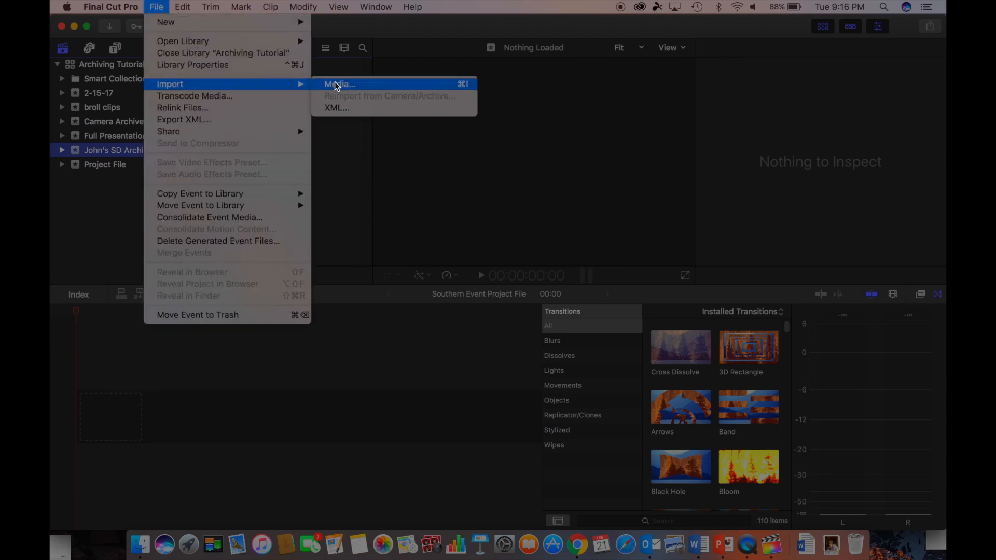
Browse John's SCSU Hard Drive for media in the Media Import window.
left_click(339, 84)
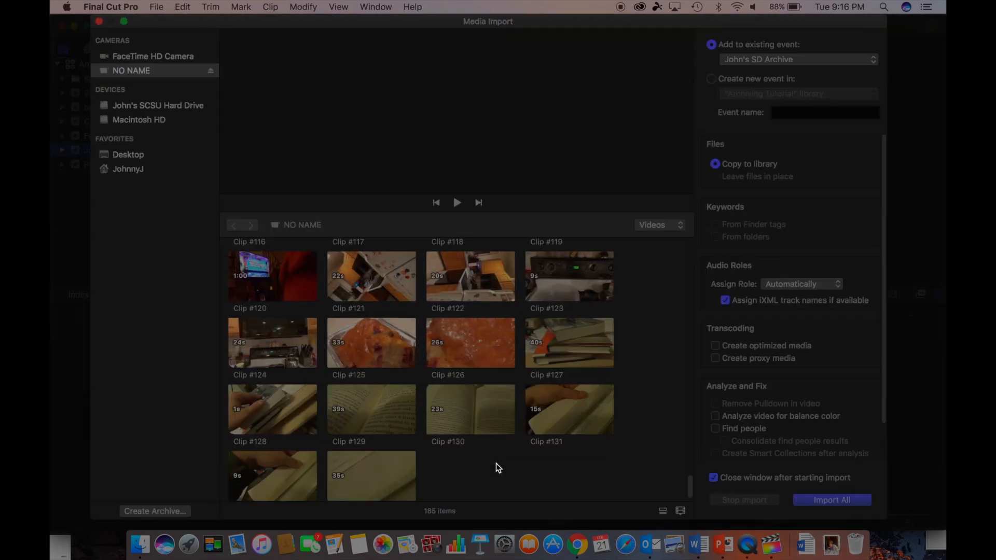
left_click(158, 105)
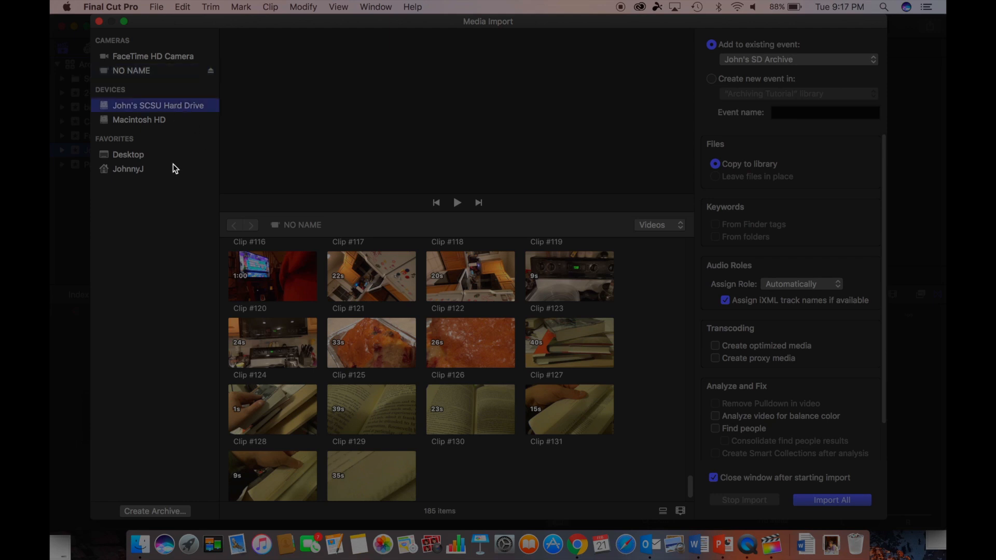
left_click(680, 510)
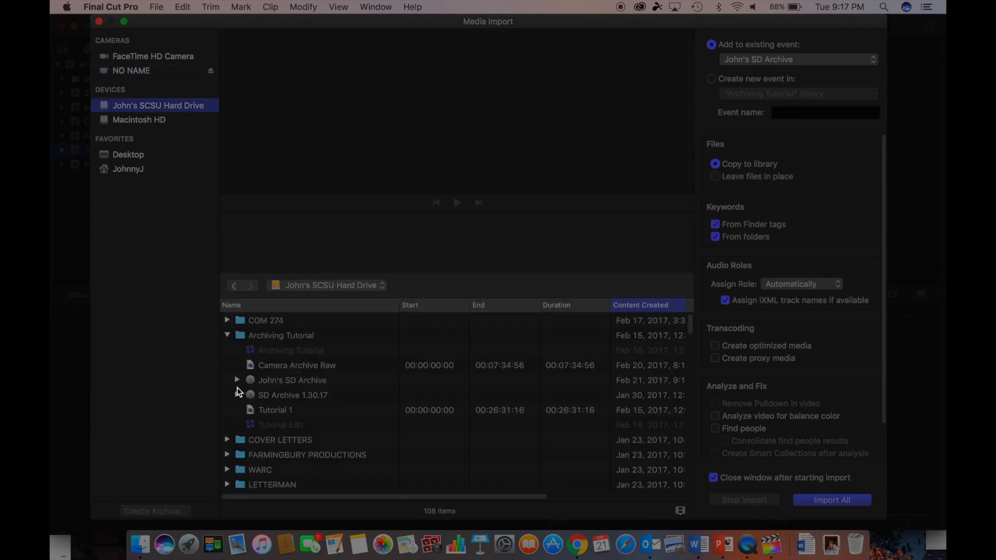
mouse_move(359, 381)
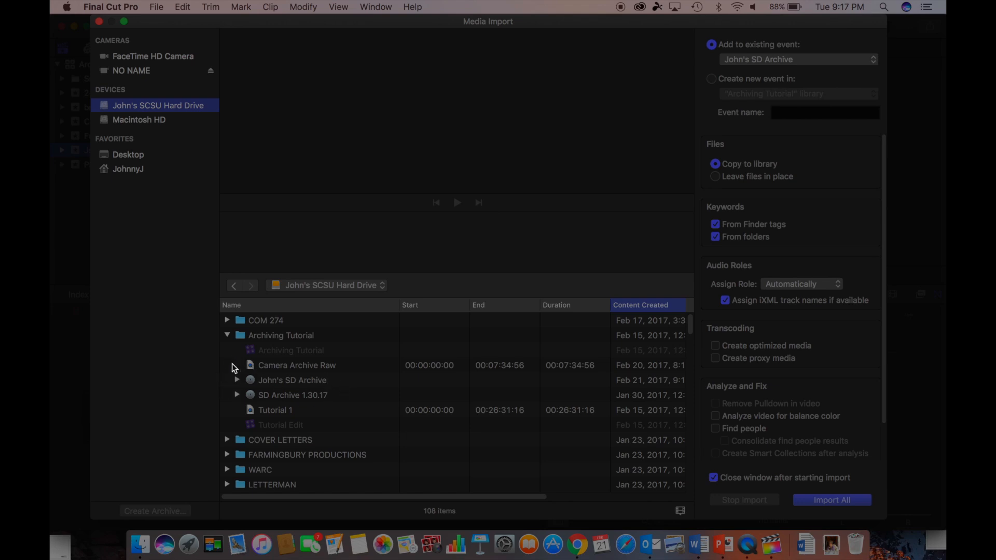
Select the whole John's SD Archive camera archive and import its clips into the event.
left_click(237, 380)
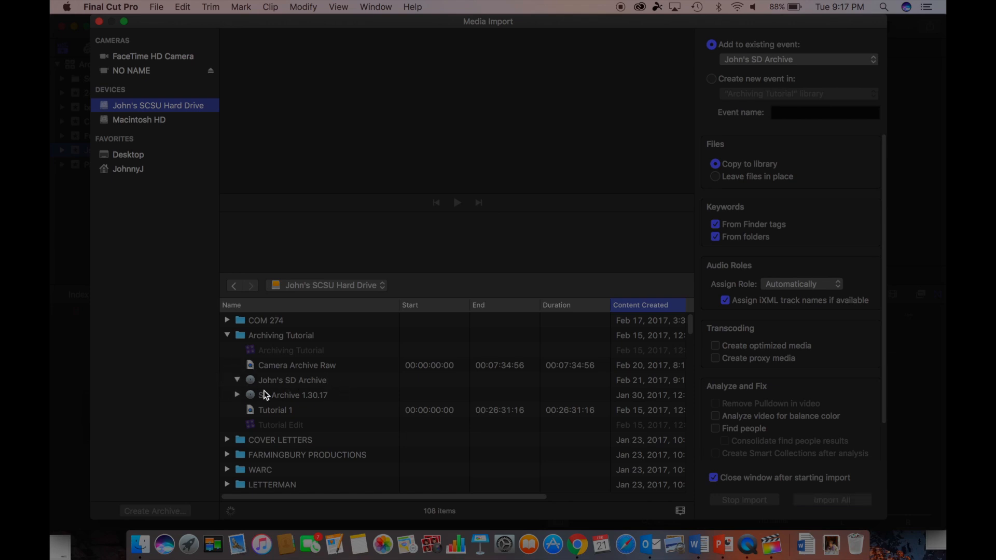
left_click(236, 379)
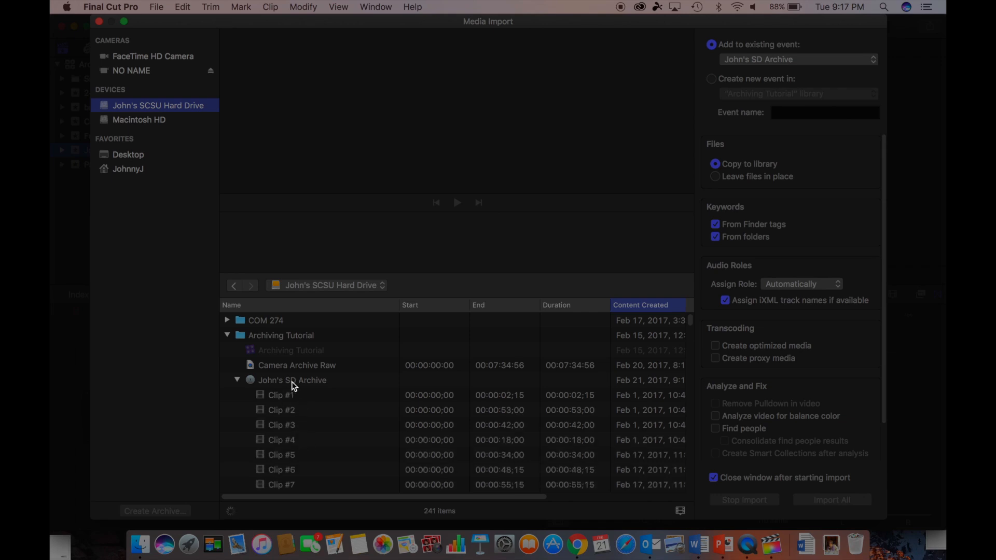
left_click(292, 379)
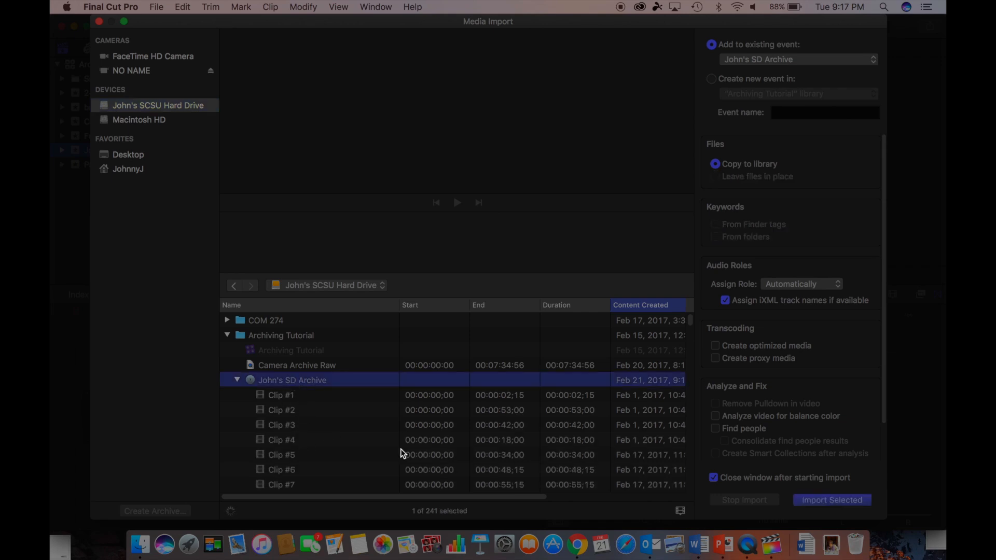
mouse_move(831, 500)
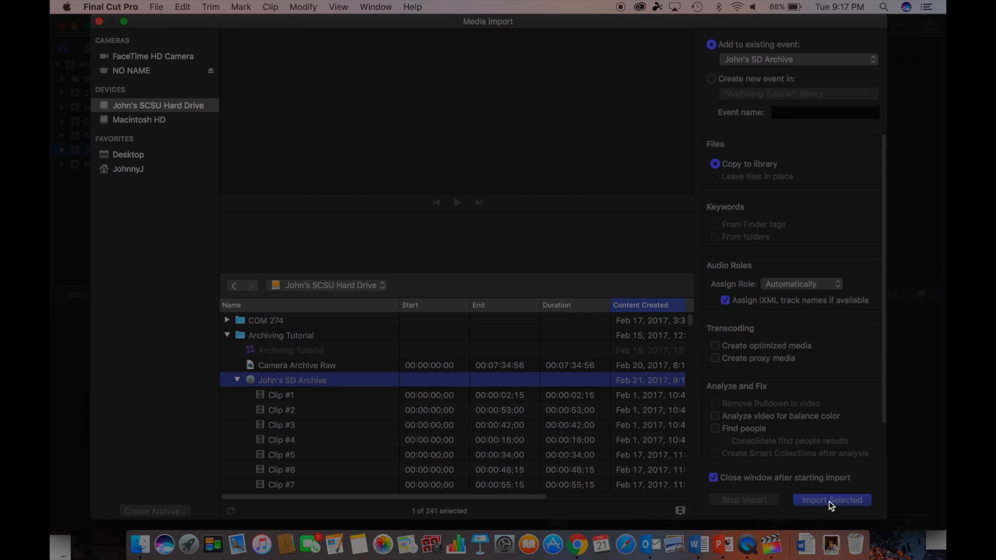
left_click(831, 500)
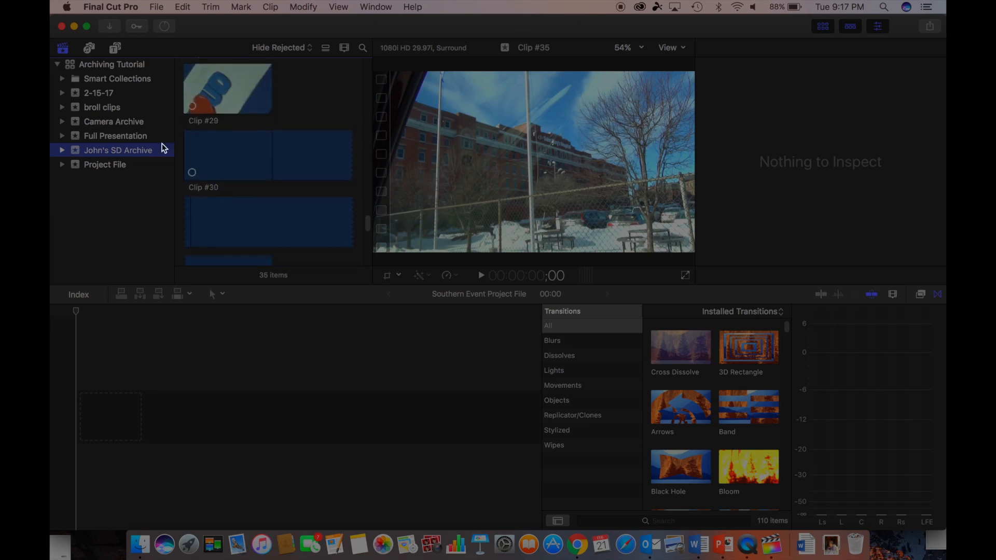
Scroll through the imported clips and check import progress in Background Tasks.
scroll("up", 3)
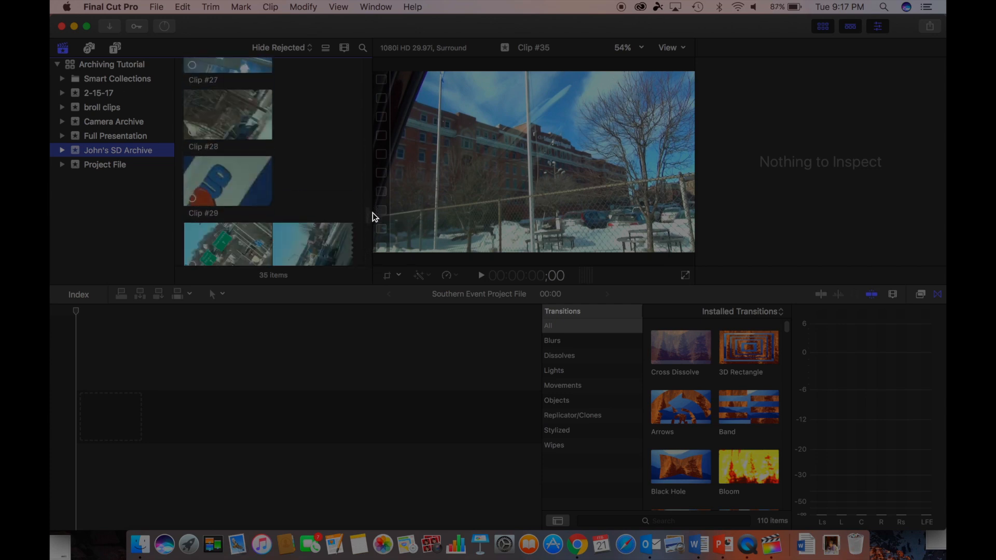
scroll("down", 3)
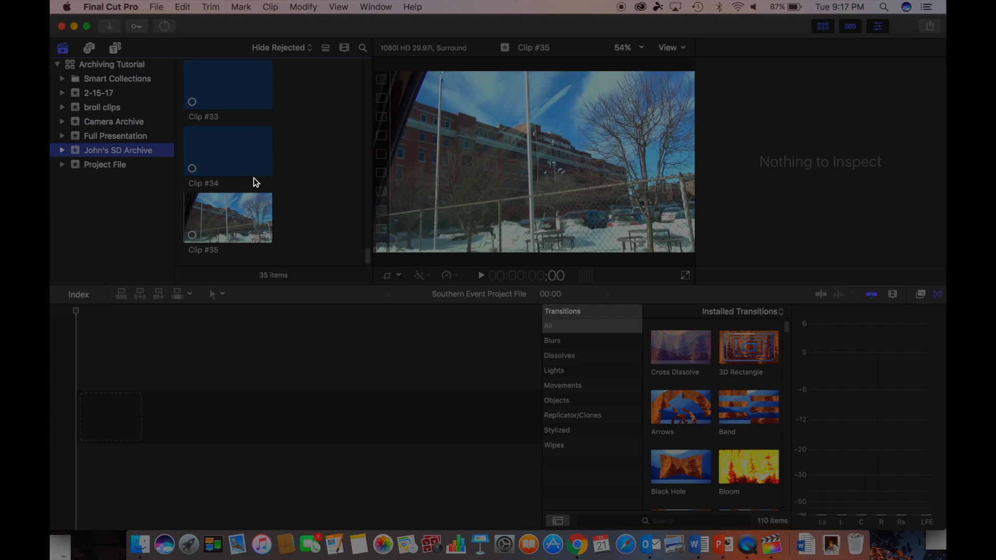
mouse_move(264, 164)
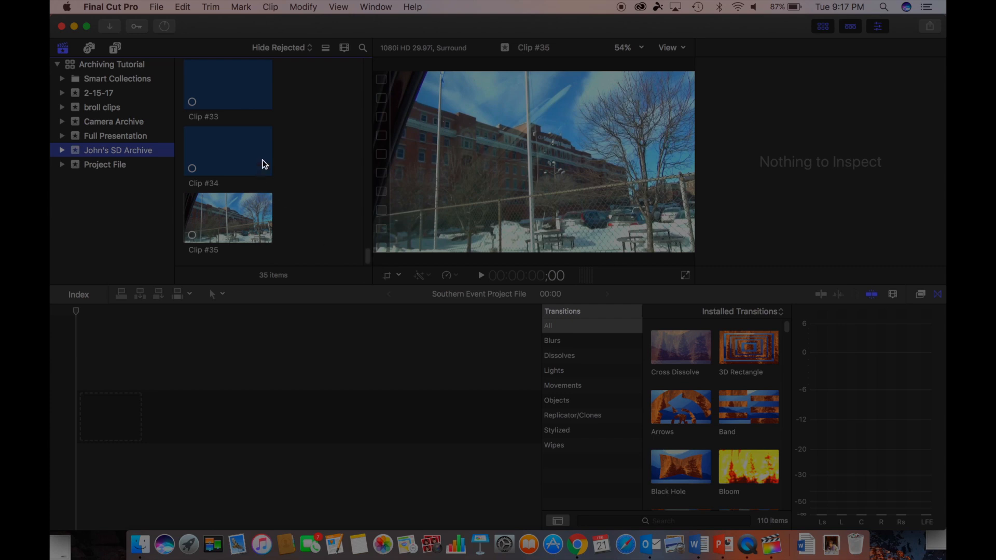
left_click(164, 26)
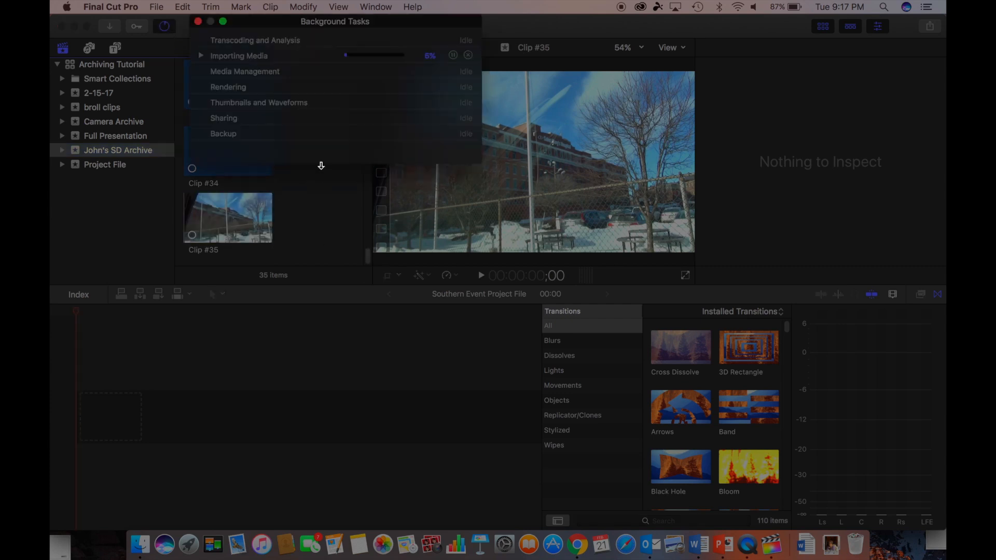
left_click(200, 55)
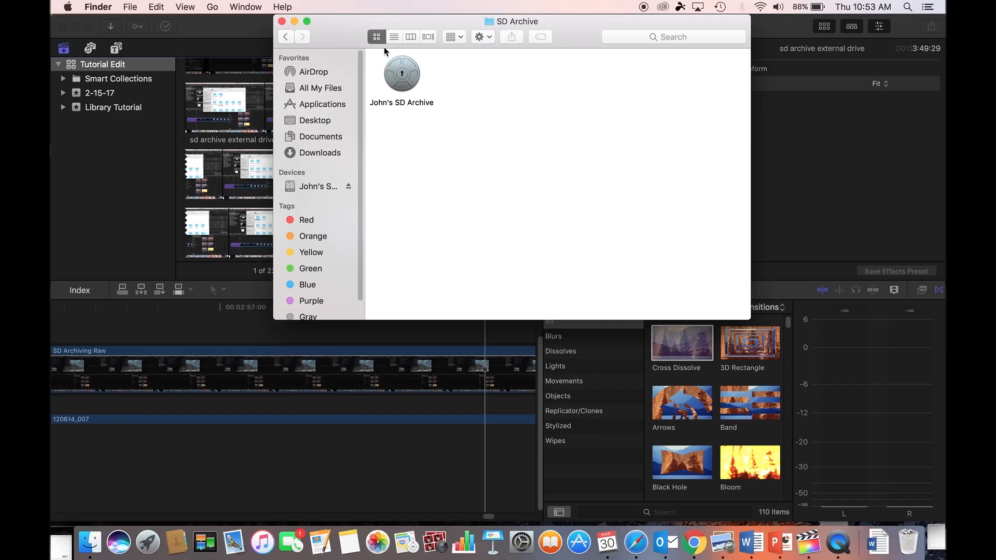
mouse_move(432, 87)
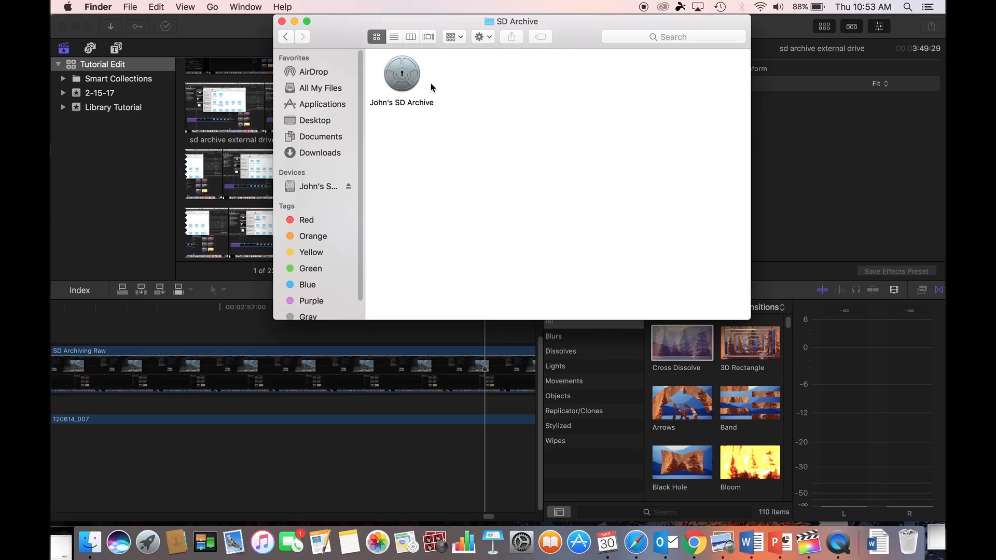
Select the John's SD Archive camera archive in the SD Archive Finder window.
left_click(400, 73)
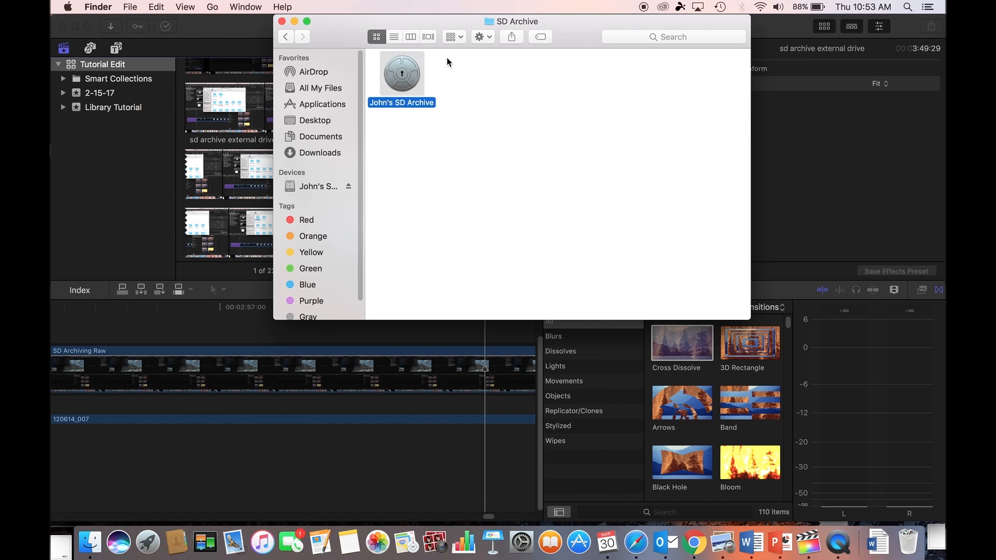